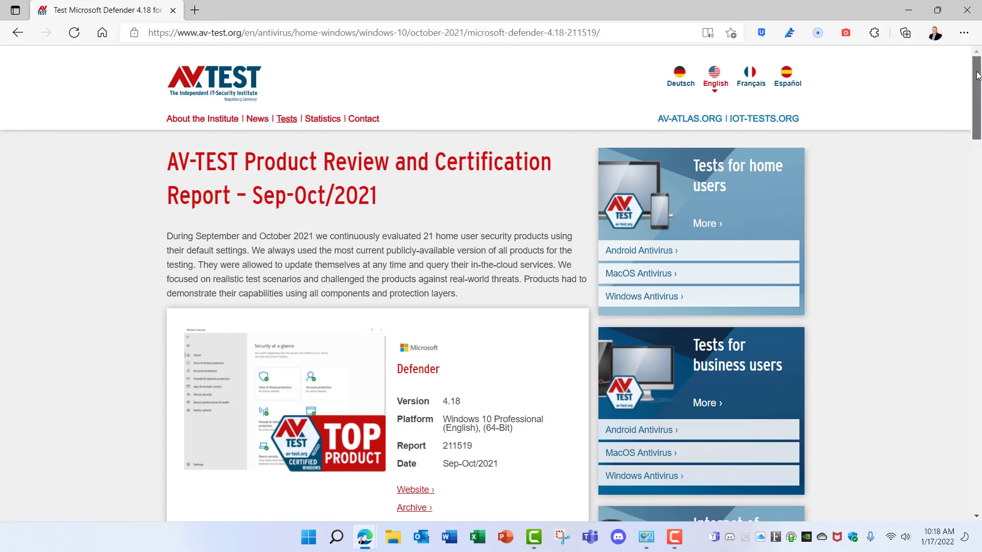
# Scroll through AV-TEST's Sep–Oct 2021 certification report for Microsoft Defender in Edge.
pyautogui.scroll(-3)
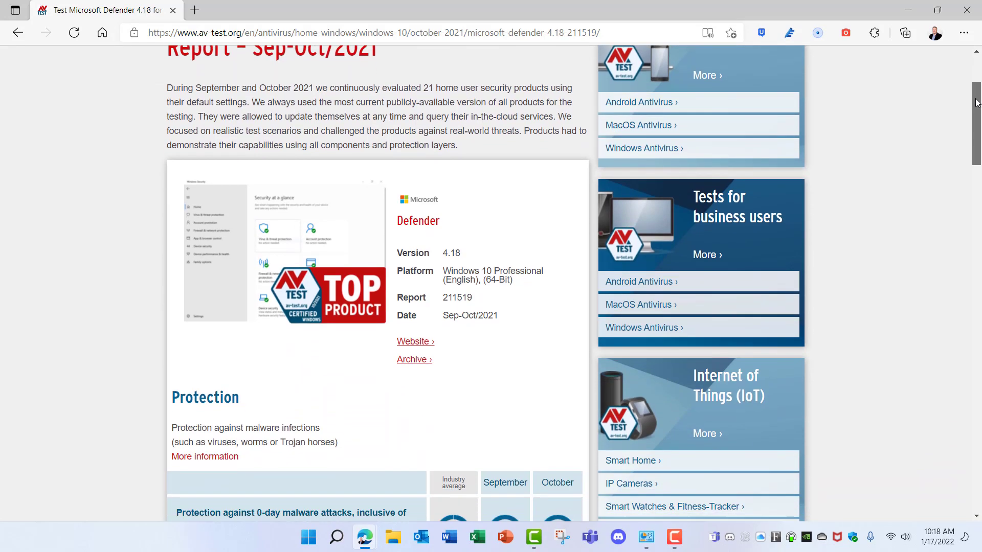
pyautogui.scroll(-3)
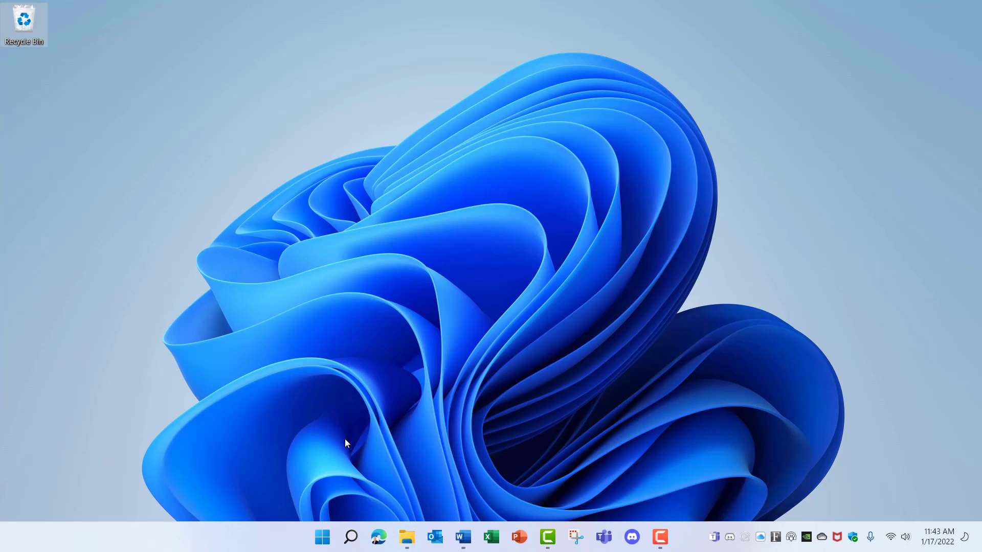
# Open Windows Security from Start search and expand the Microsoft Defender Antivirus options.
pyautogui.click(323, 536)
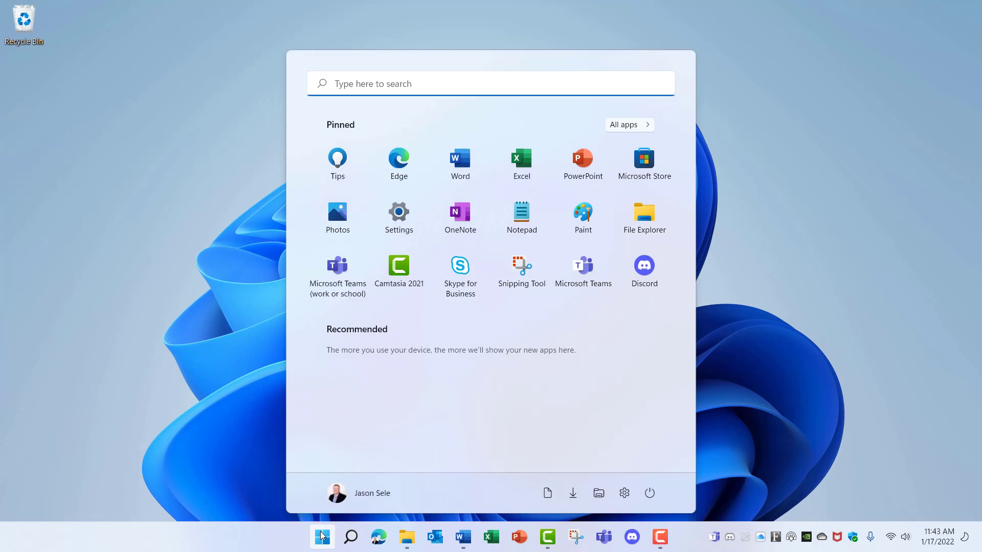
pyautogui.write('window')
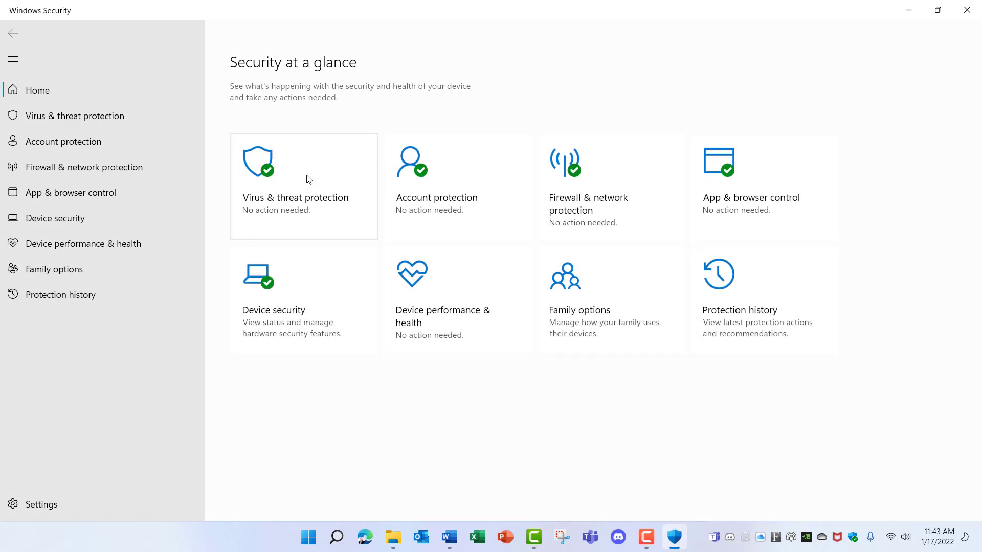
pyautogui.click(304, 187)
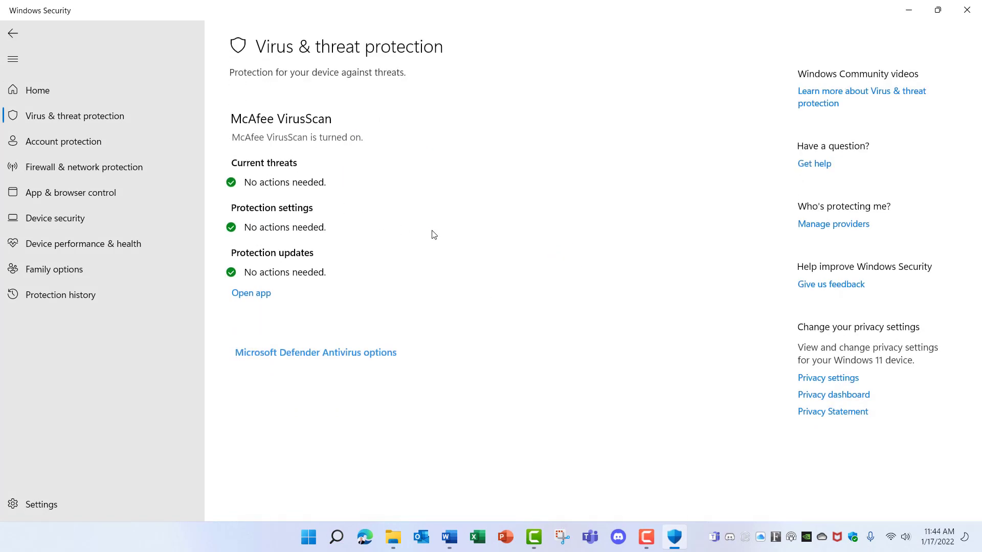
pyautogui.moveTo(292, 142)
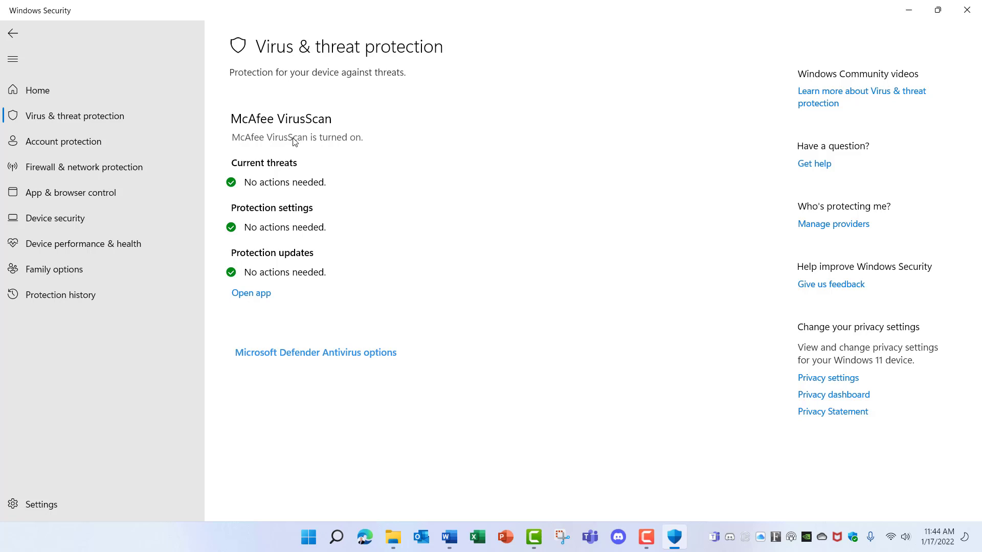
pyautogui.moveTo(345, 326)
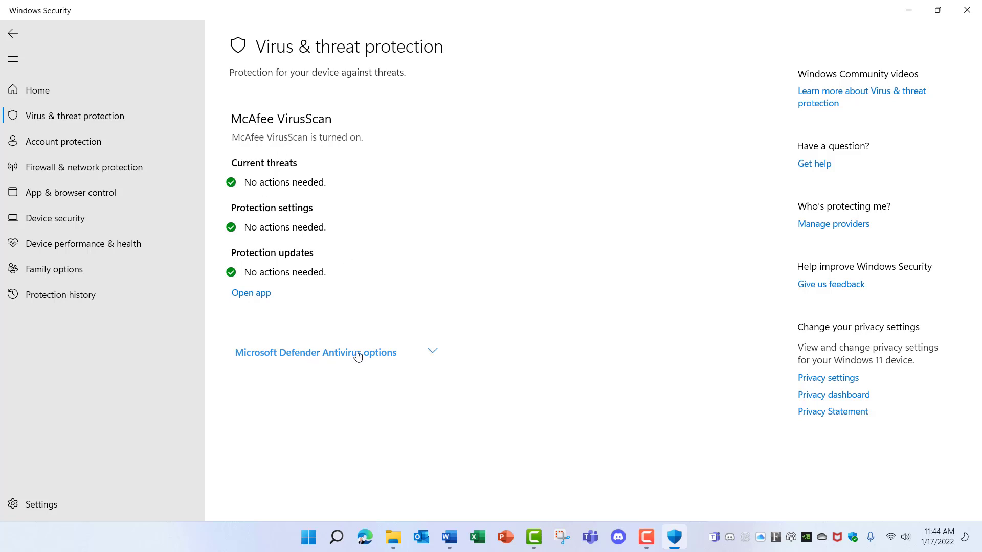
pyautogui.click(316, 352)
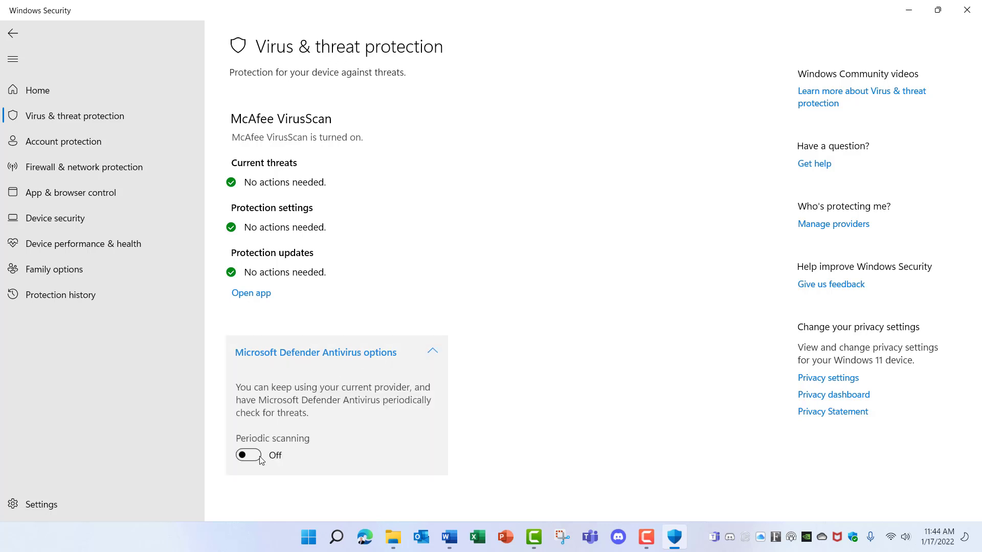
pyautogui.moveTo(334, 444)
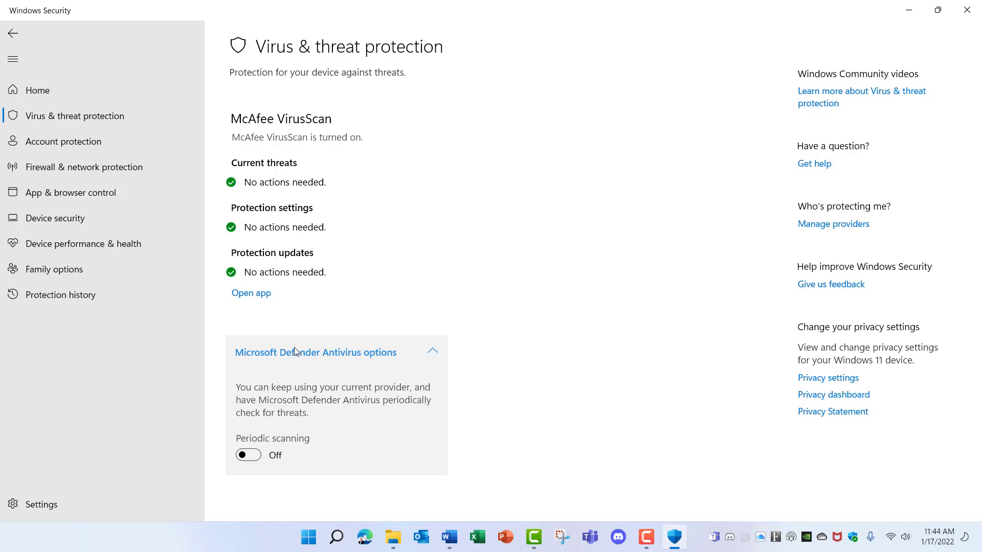
pyautogui.moveTo(299, 372)
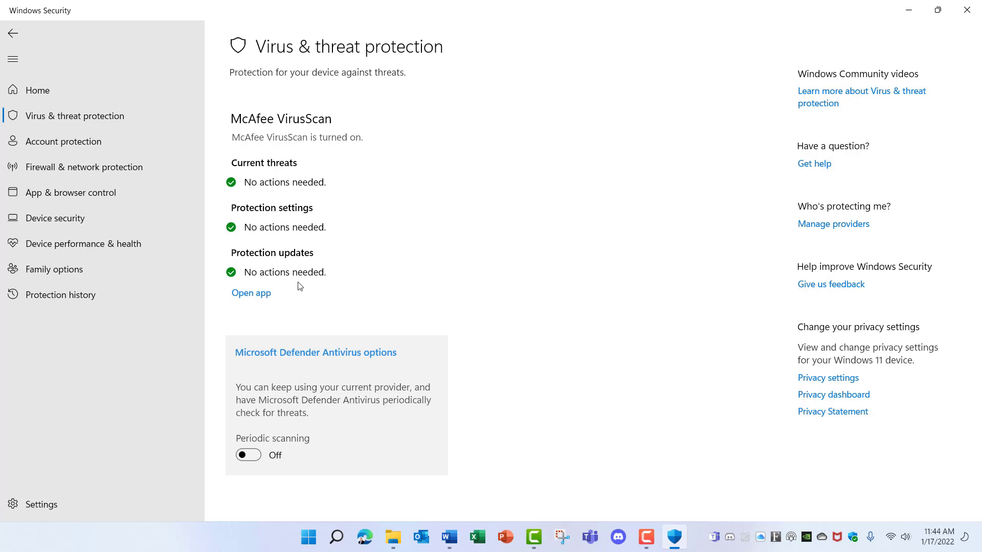
pyautogui.moveTo(301, 278)
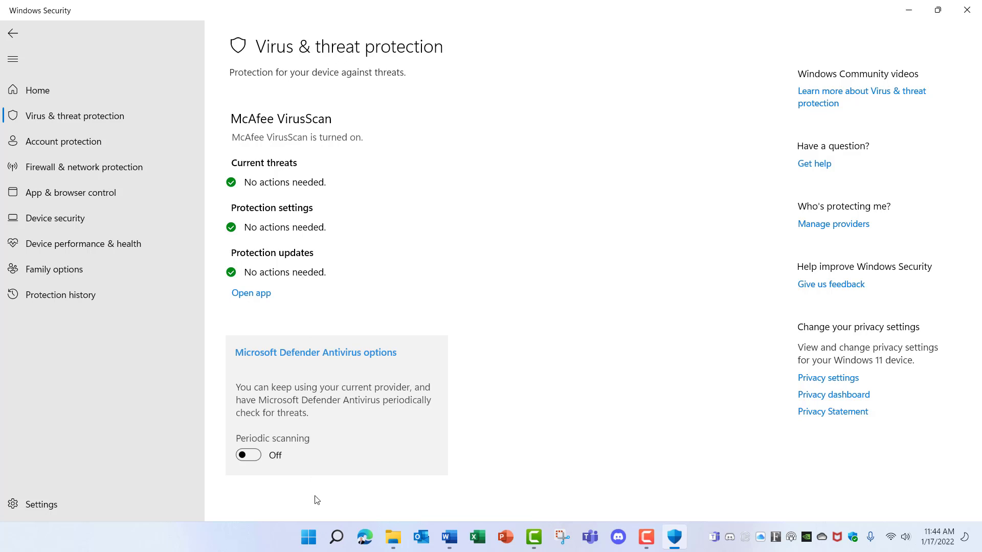
# Open Control Panel's installed programs and start uninstalling McAfee LiveSafe.
pyautogui.click(307, 537)
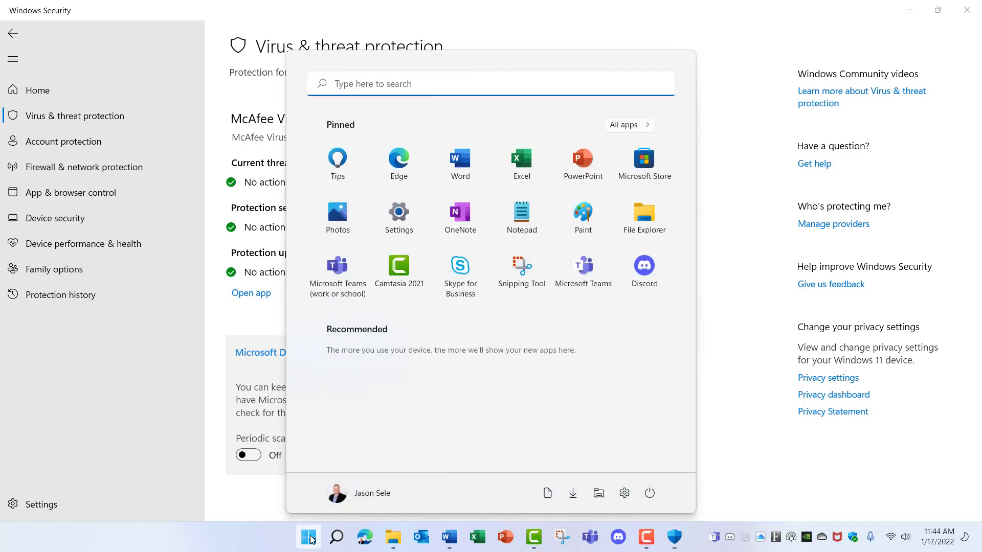
pyautogui.write('control Panel')
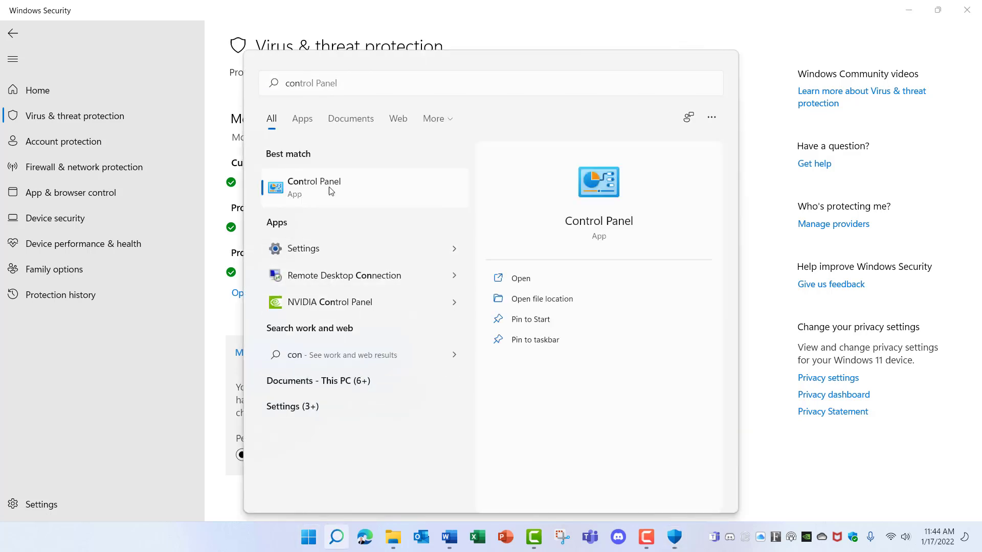
pyautogui.click(315, 186)
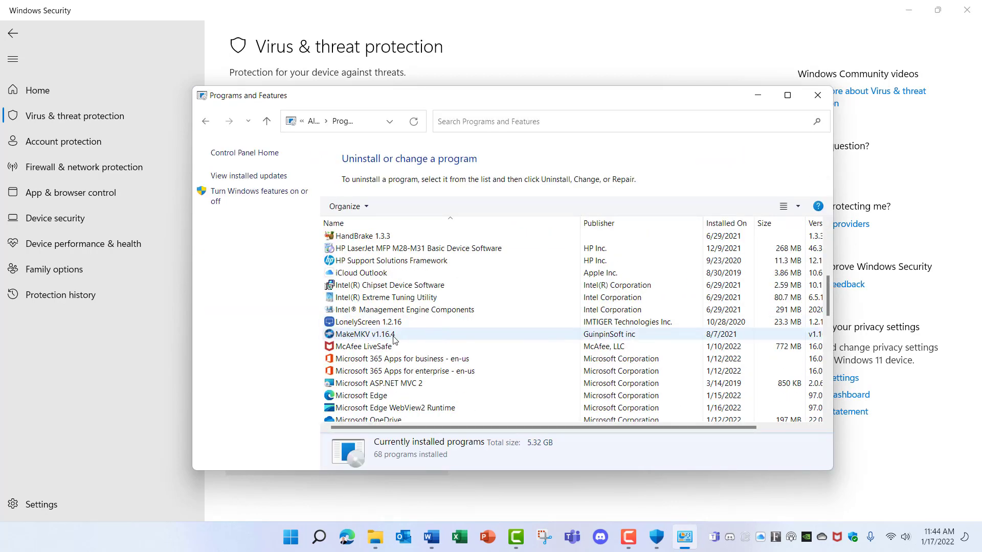
pyautogui.click(363, 346)
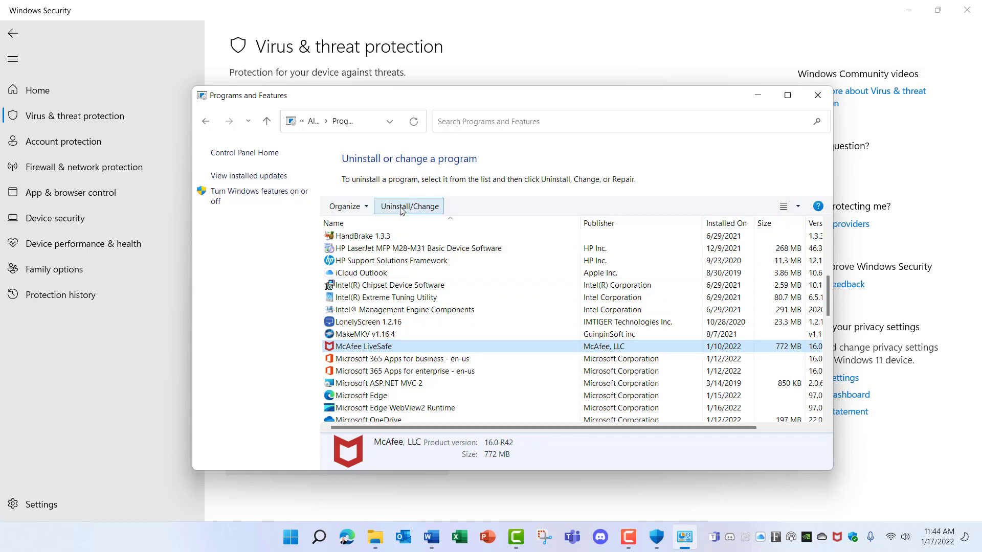
pyautogui.click(408, 206)
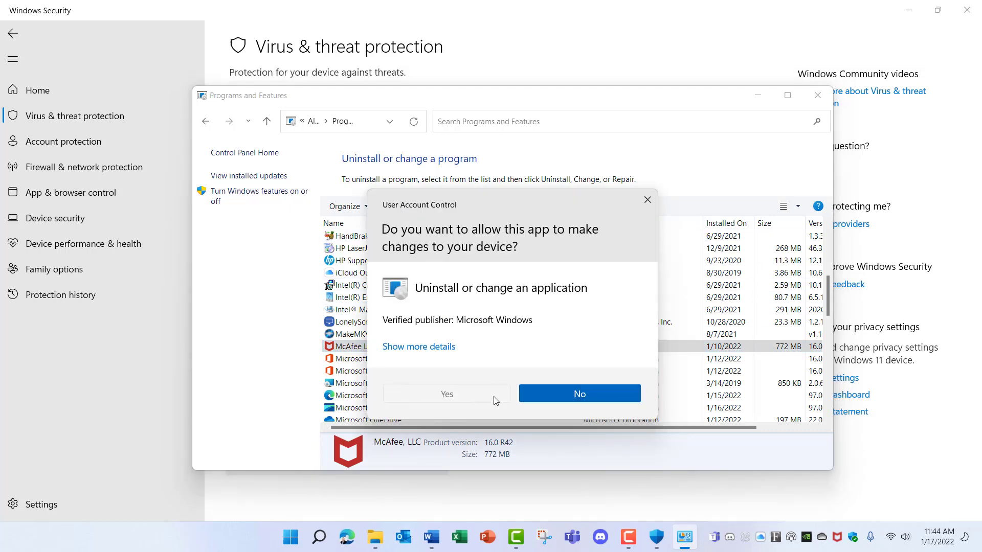
# Remove McAfee LiveSafe with all its files, confirming past the subscription warning and skipping the survey.
pyautogui.click(446, 393)
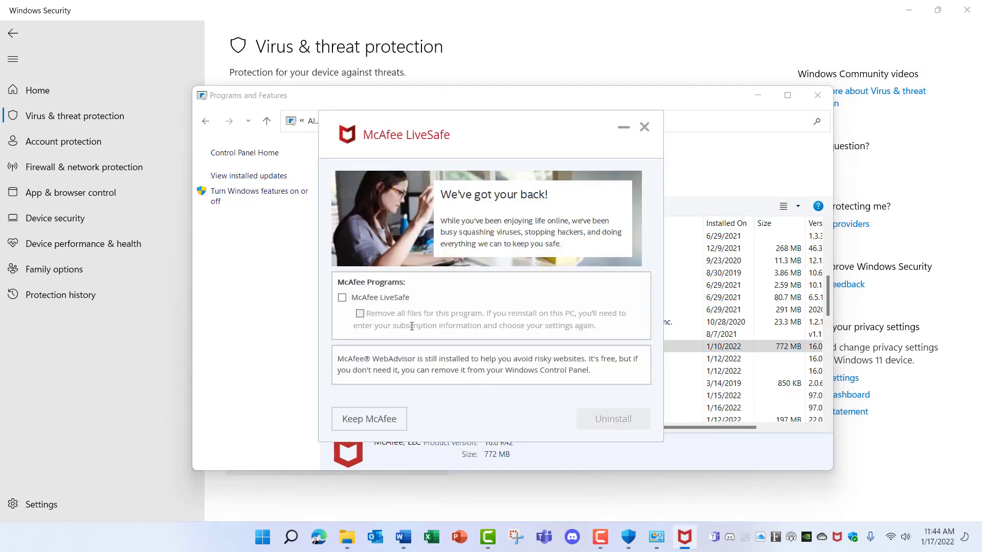
pyautogui.click(342, 297)
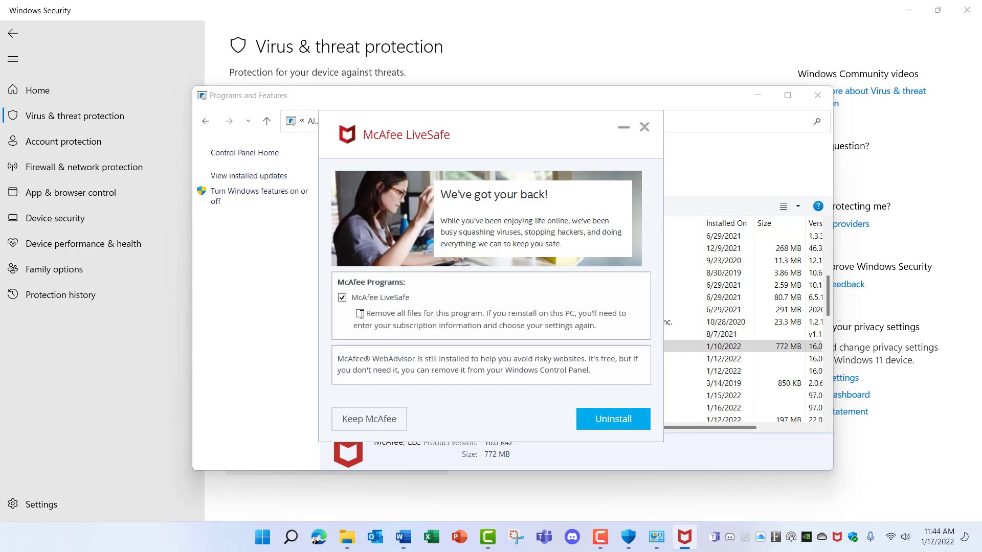
pyautogui.click(360, 313)
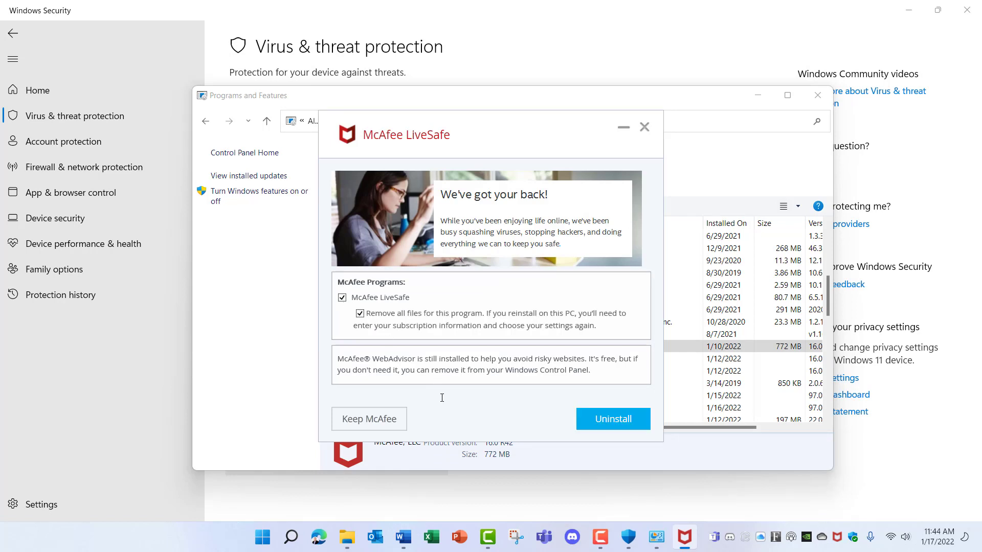
pyautogui.click(612, 418)
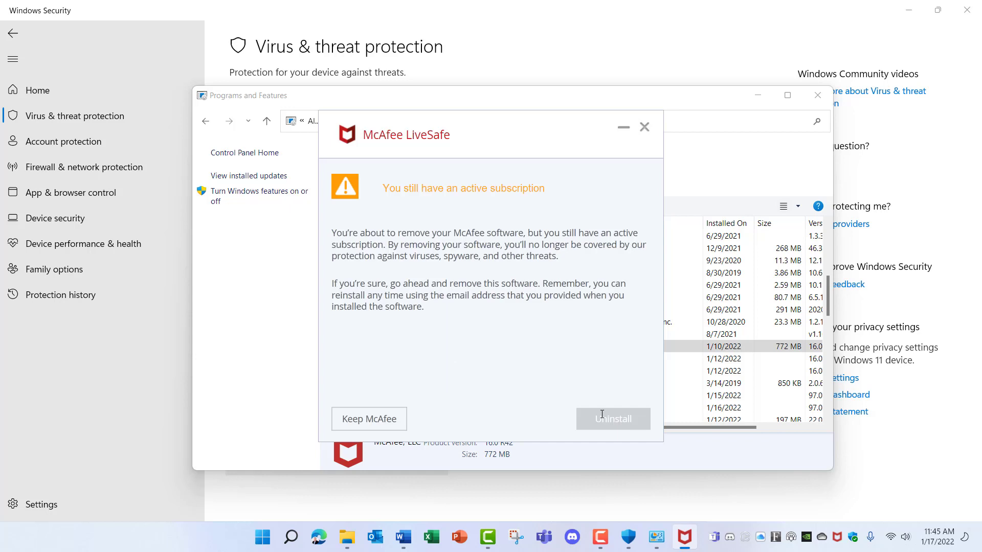
pyautogui.click(613, 418)
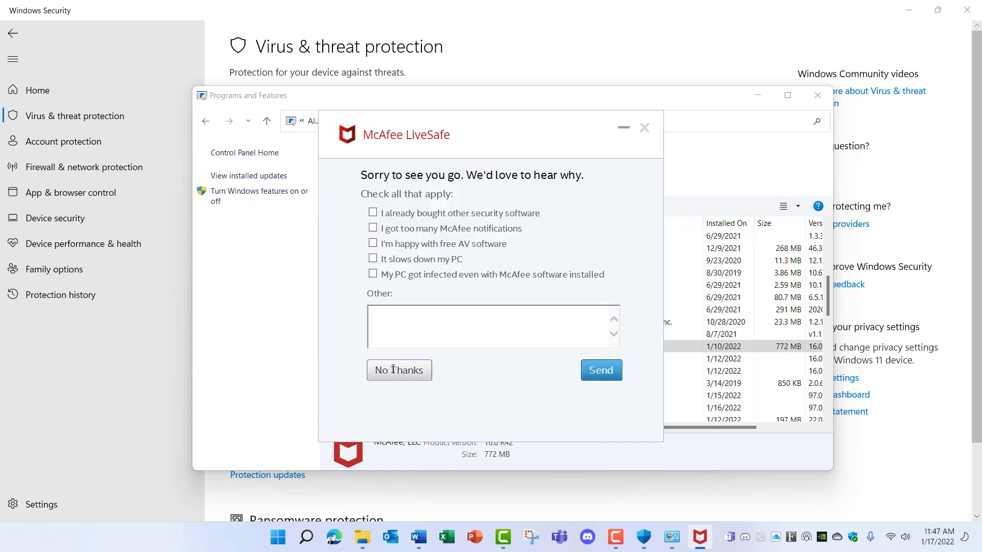
pyautogui.click(399, 370)
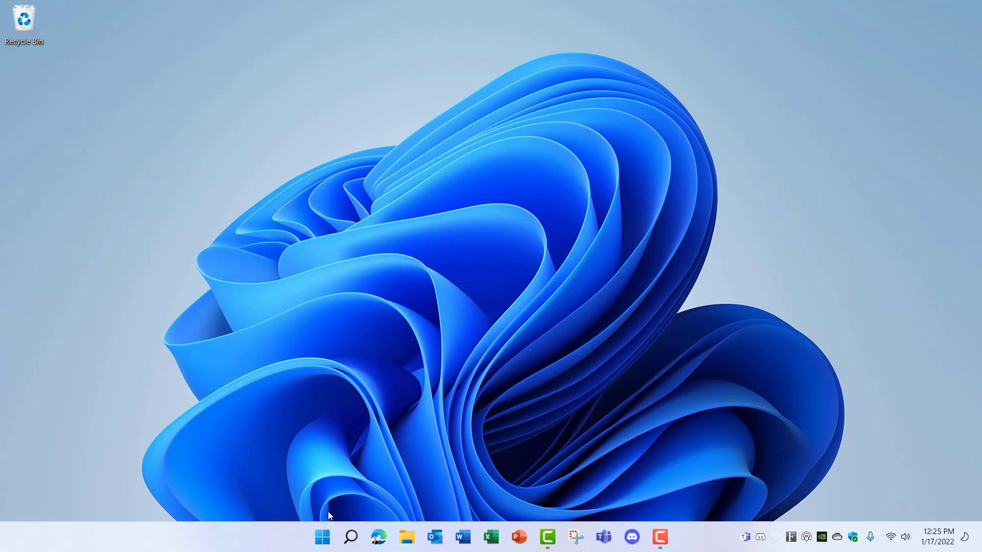
# Reopen Windows Security and view the quick, full, custom and Defender Offline scan options.
pyautogui.write('w')
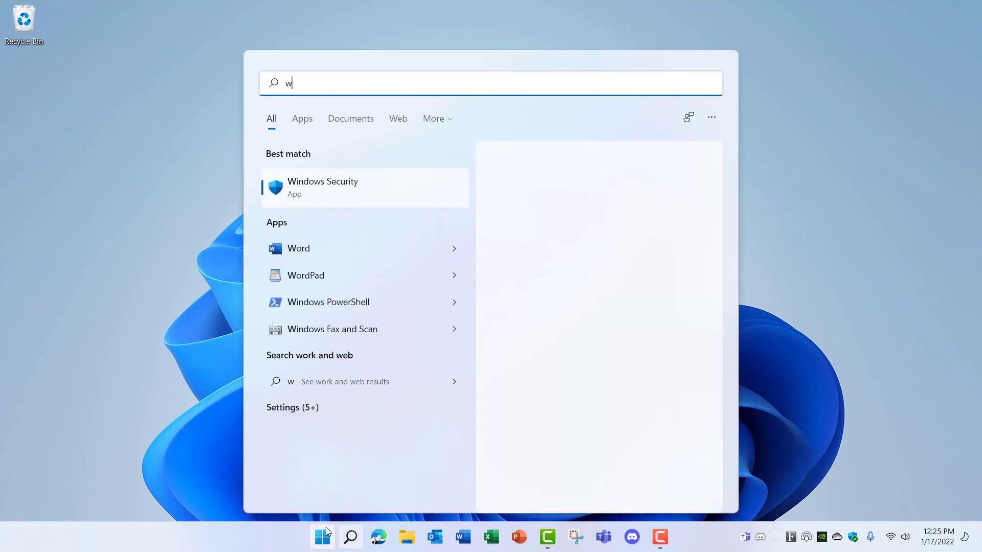
pyautogui.write('in')
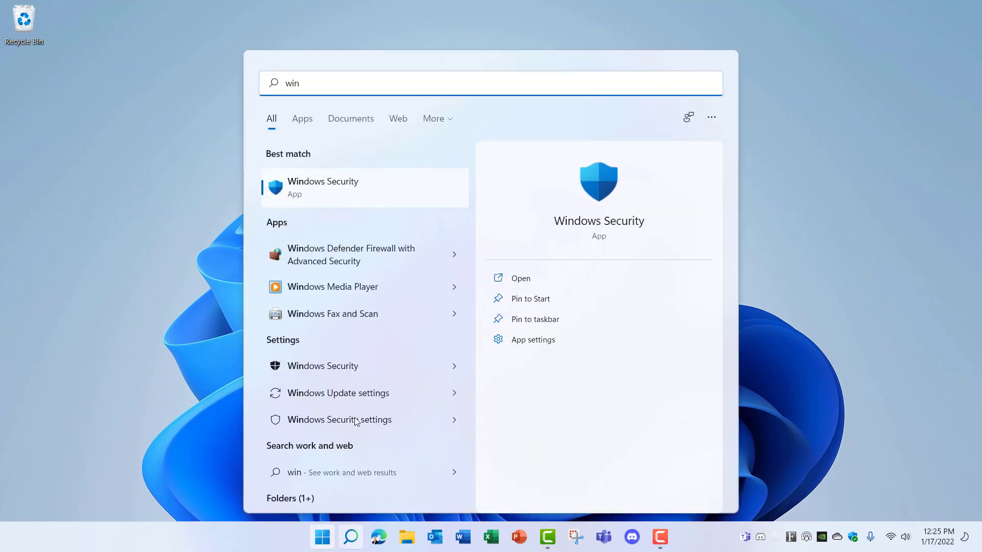
pyautogui.click(322, 187)
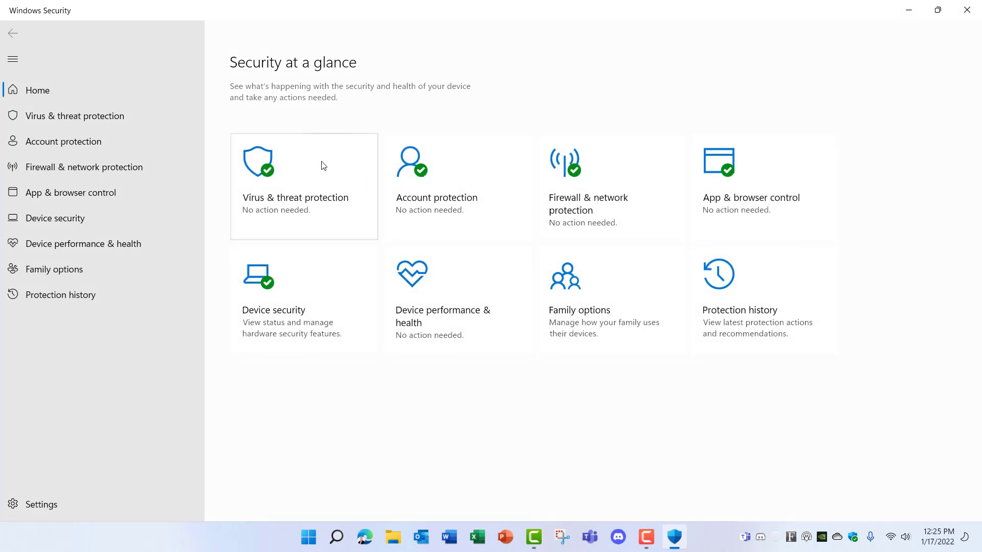
pyautogui.click(304, 187)
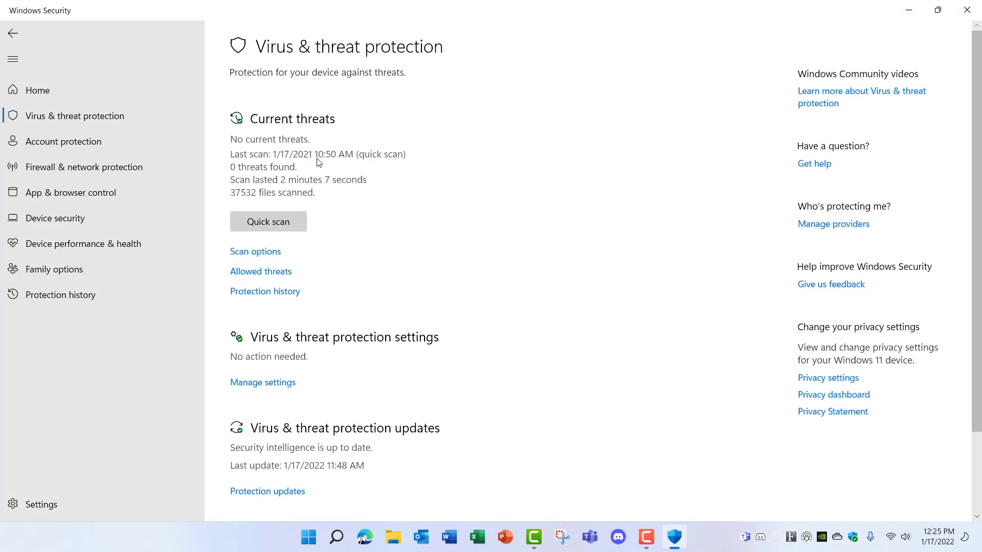
pyautogui.moveTo(490, 182)
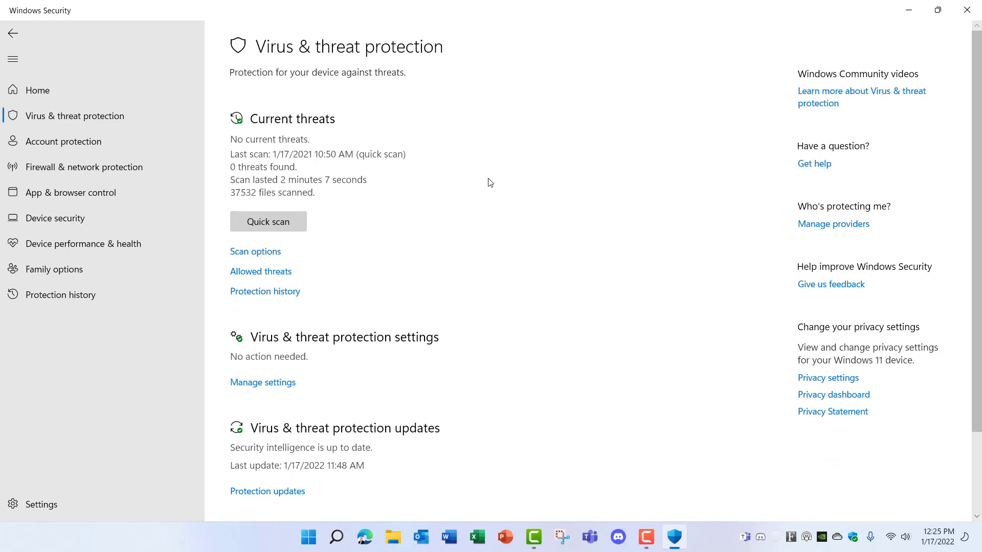
pyautogui.moveTo(502, 327)
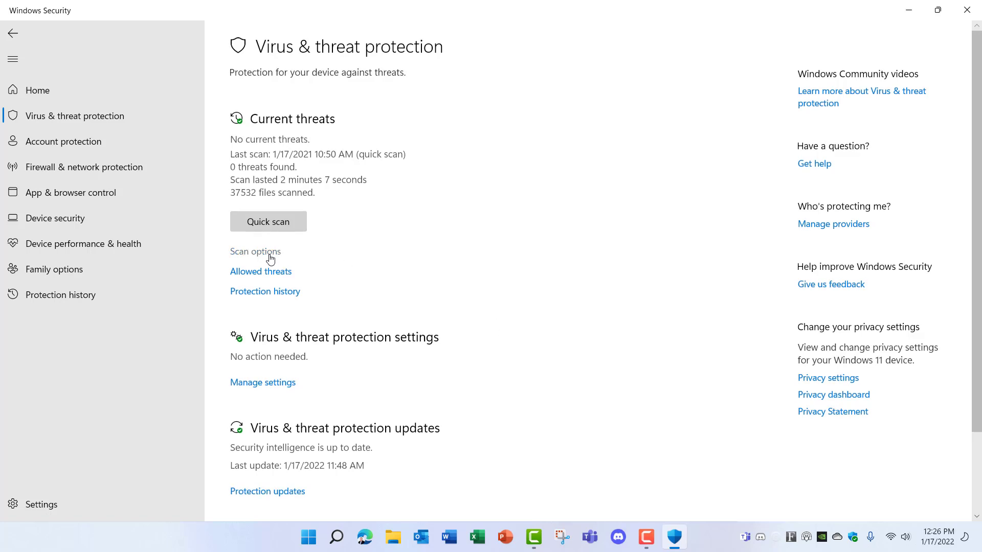
pyautogui.click(255, 252)
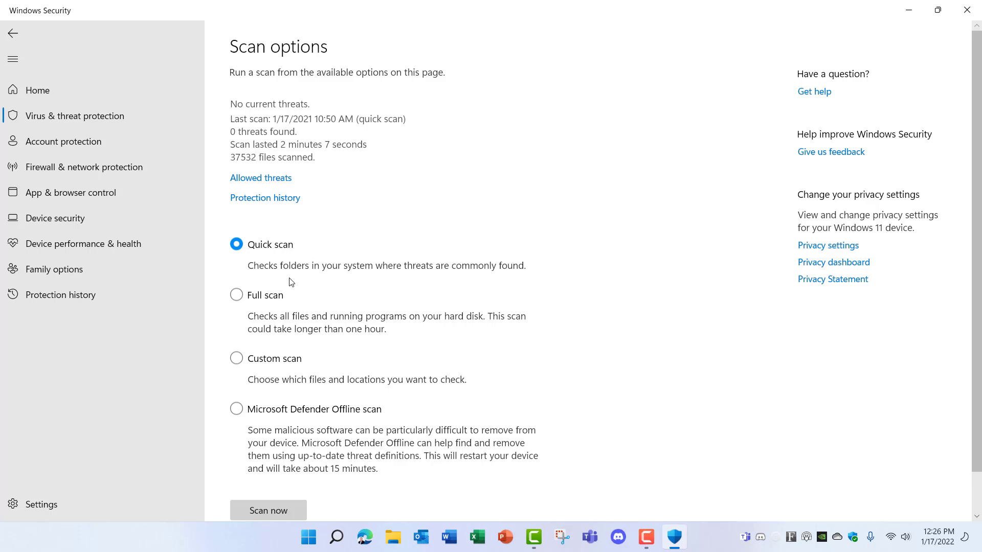
pyautogui.moveTo(302, 369)
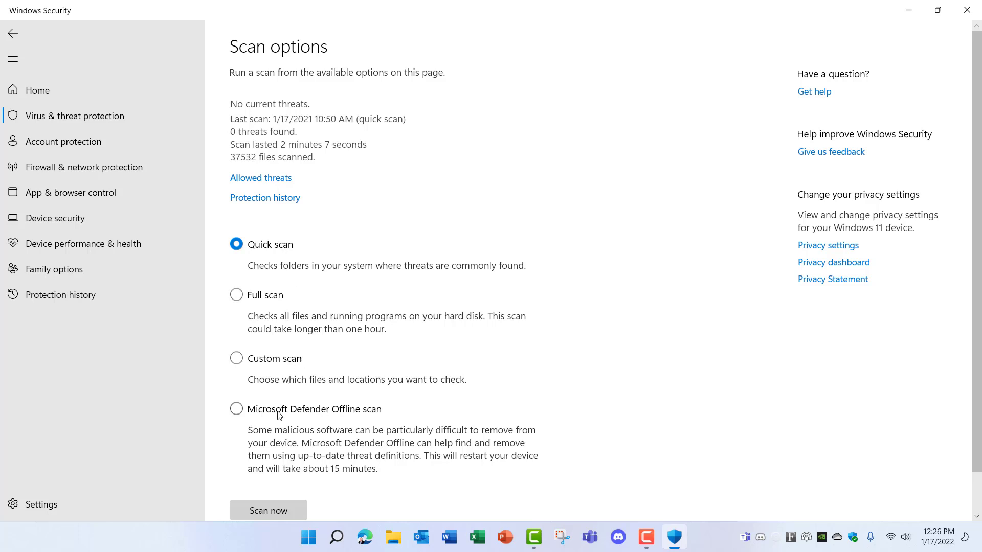
pyautogui.moveTo(344, 415)
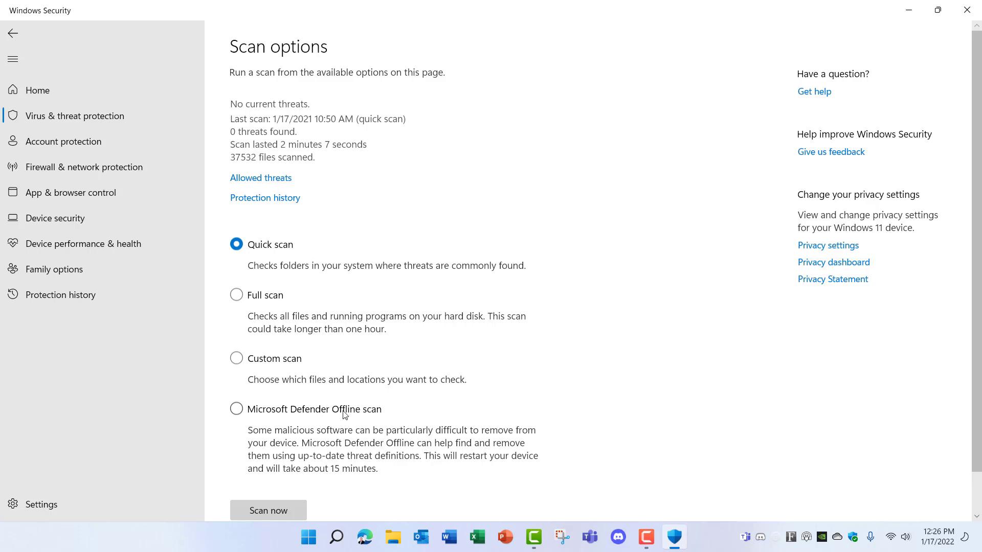
pyautogui.moveTo(343, 461)
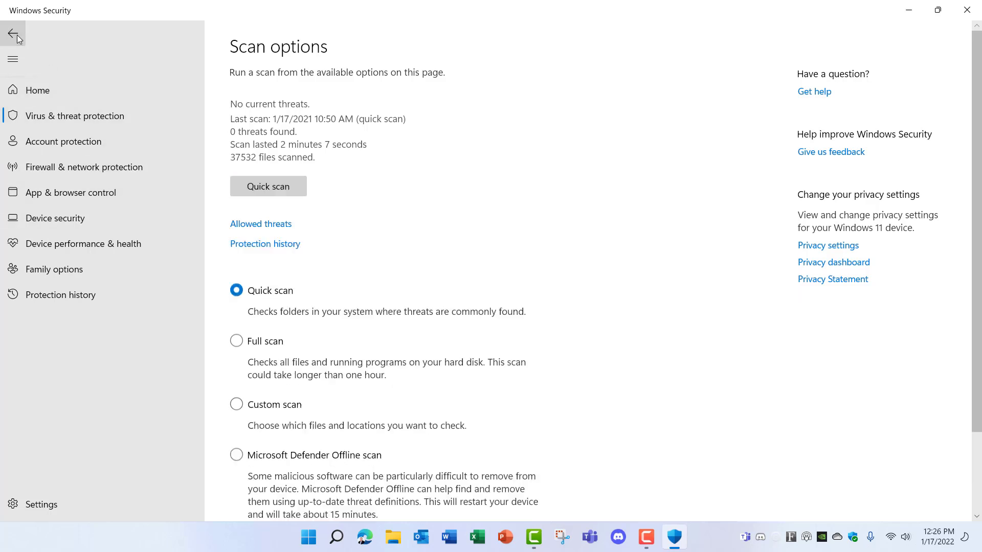
# Review Defender's real-time, cloud, sample submission, Tamper Protection and controlled folder access settings.
pyautogui.click(13, 33)
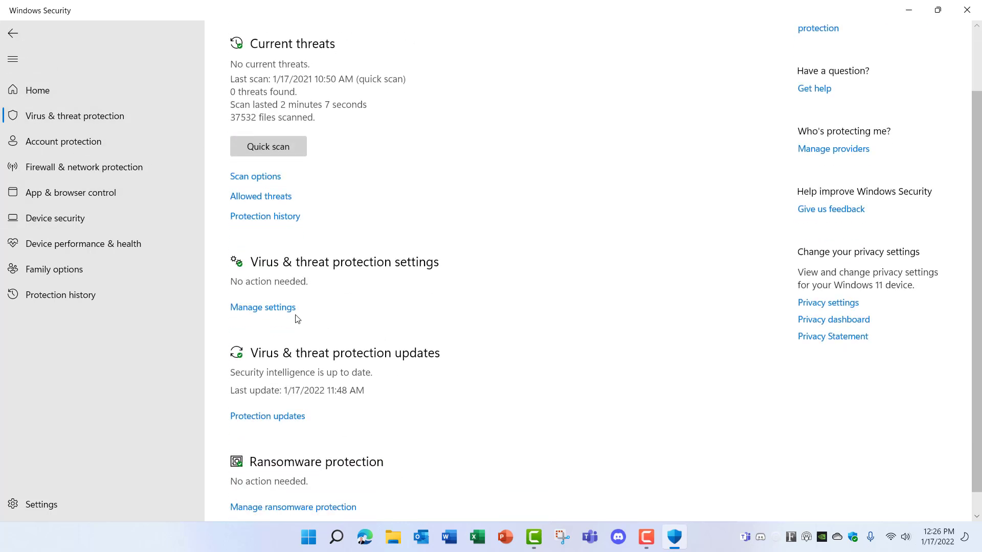
pyautogui.click(263, 307)
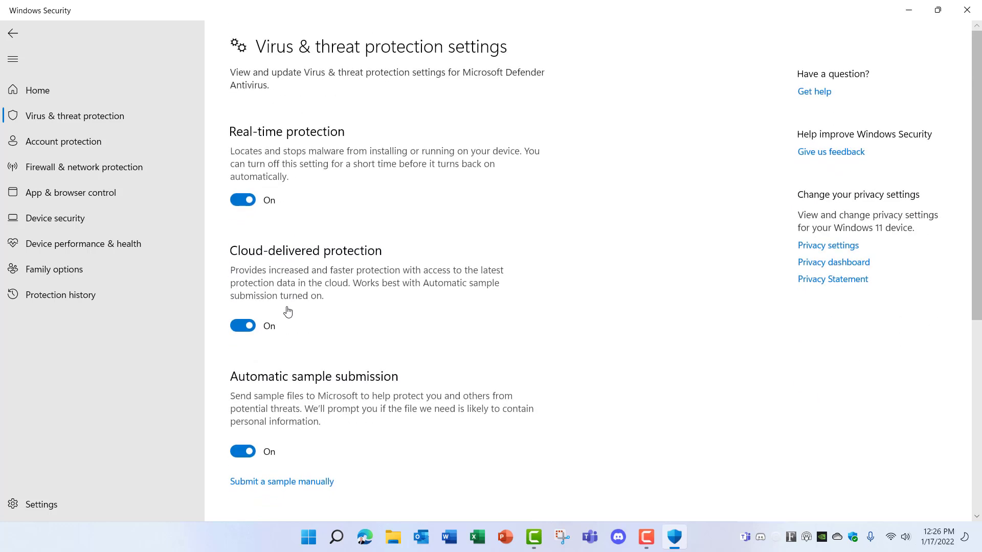
pyautogui.moveTo(318, 190)
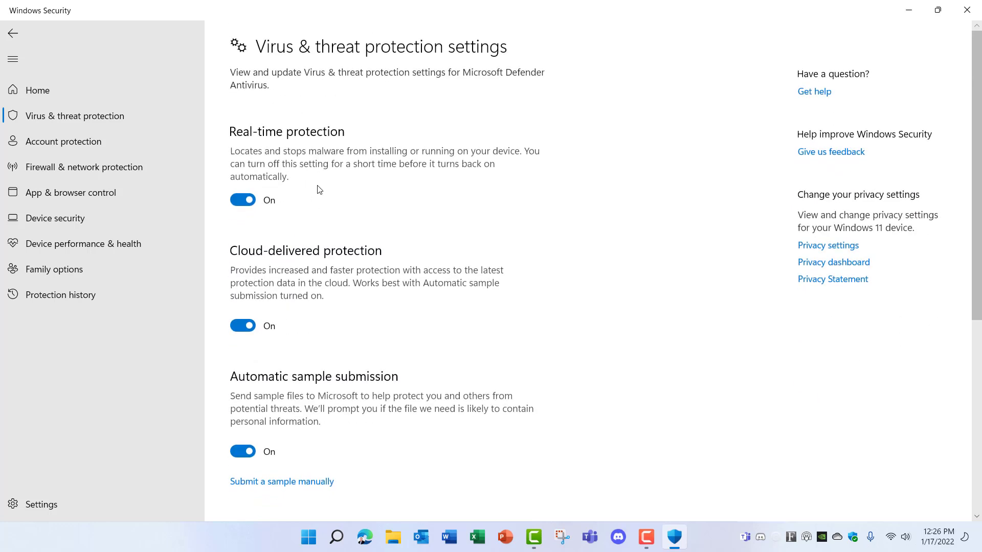
pyautogui.scroll(-3)
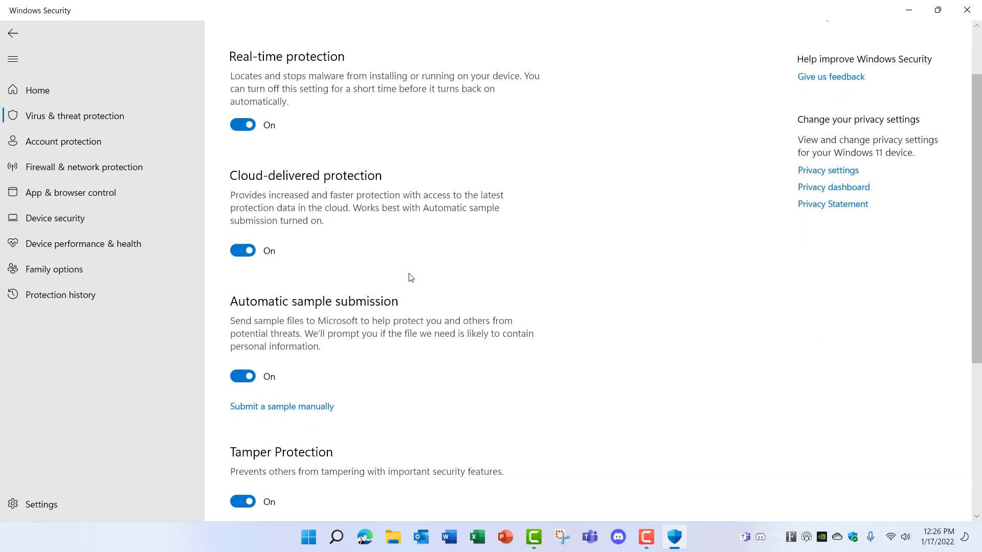
pyautogui.scroll(-3)
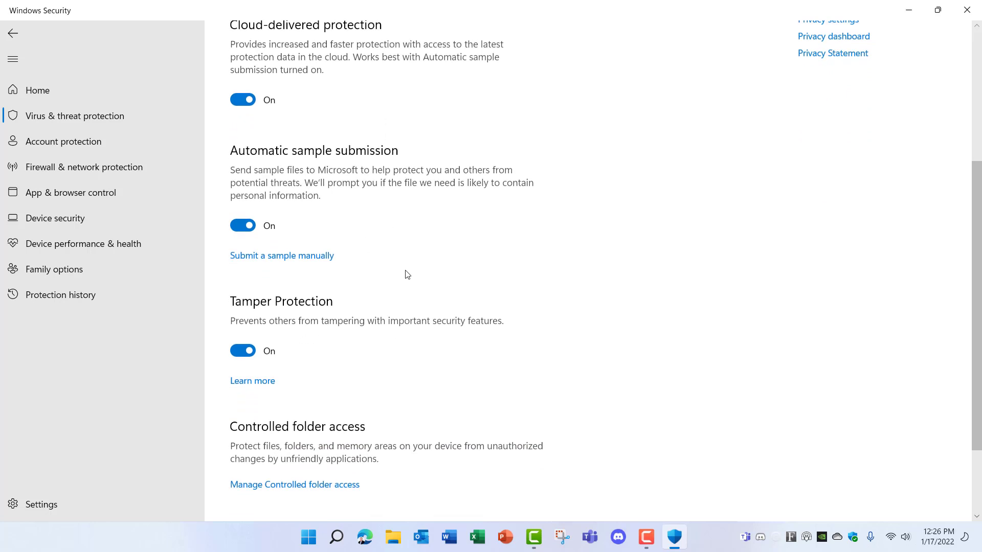
pyautogui.scroll(-3)
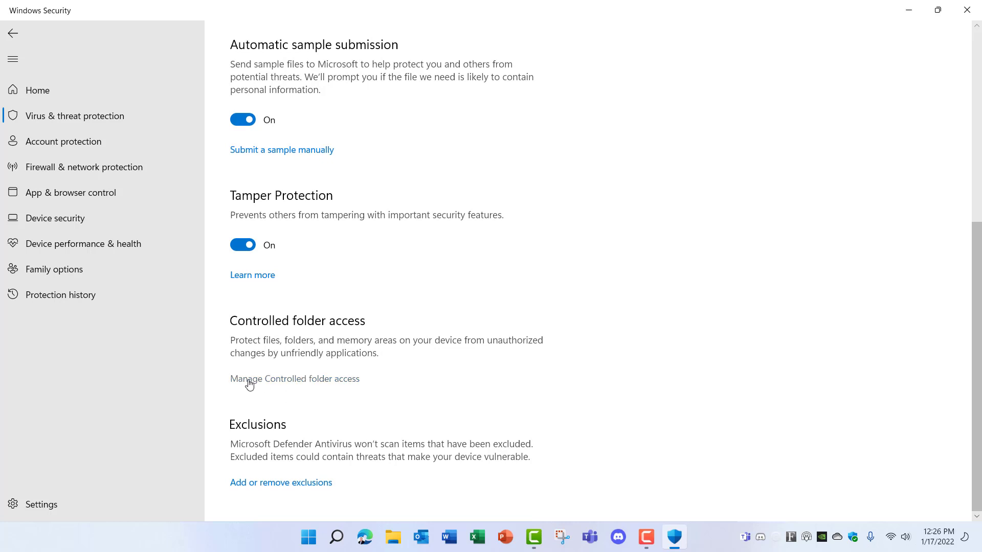
pyautogui.click(294, 379)
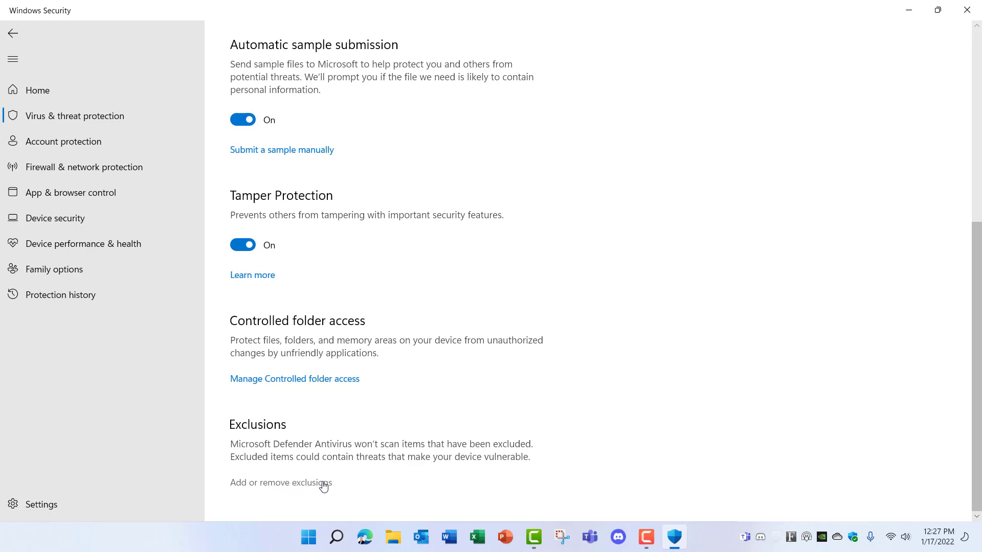
pyautogui.moveTo(272, 488)
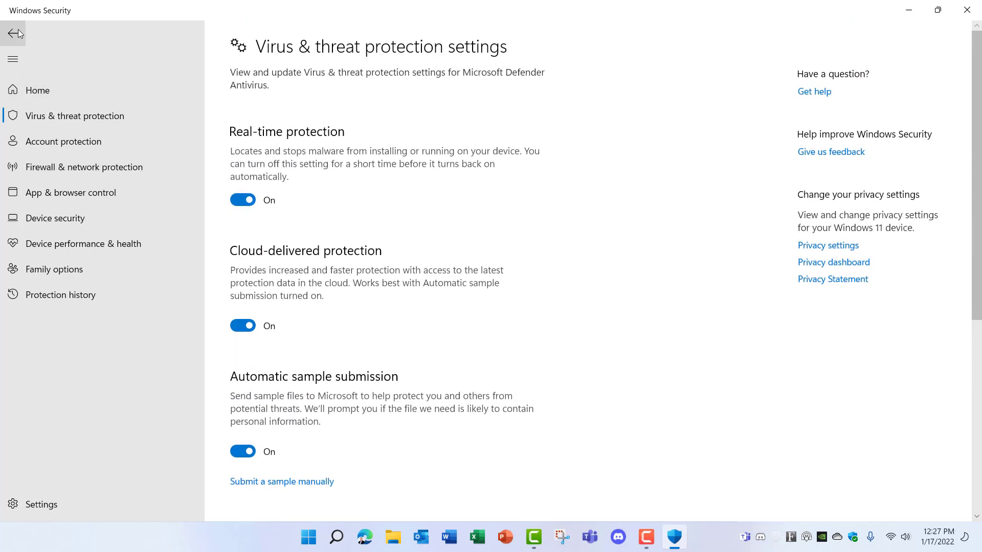
pyautogui.click(13, 33)
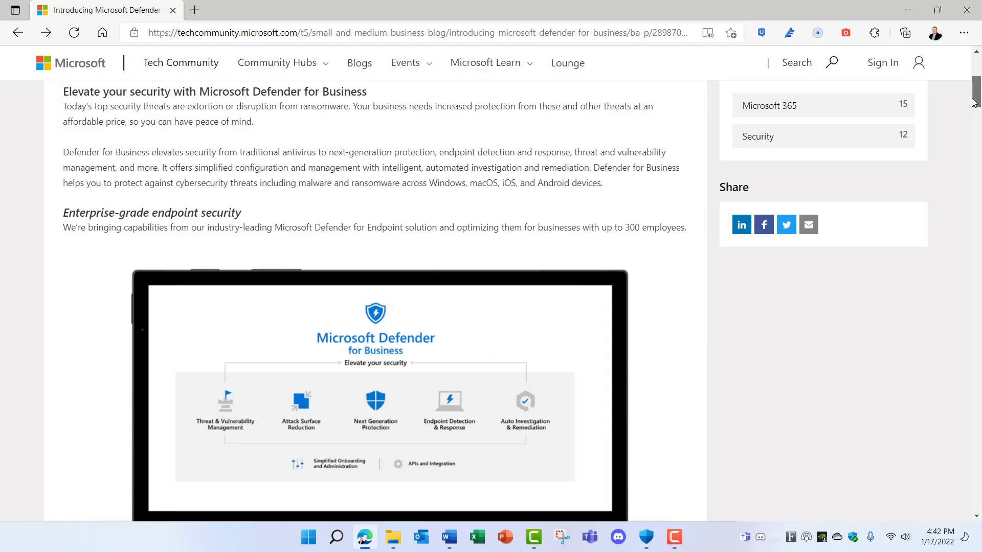
pyautogui.scroll(-3)
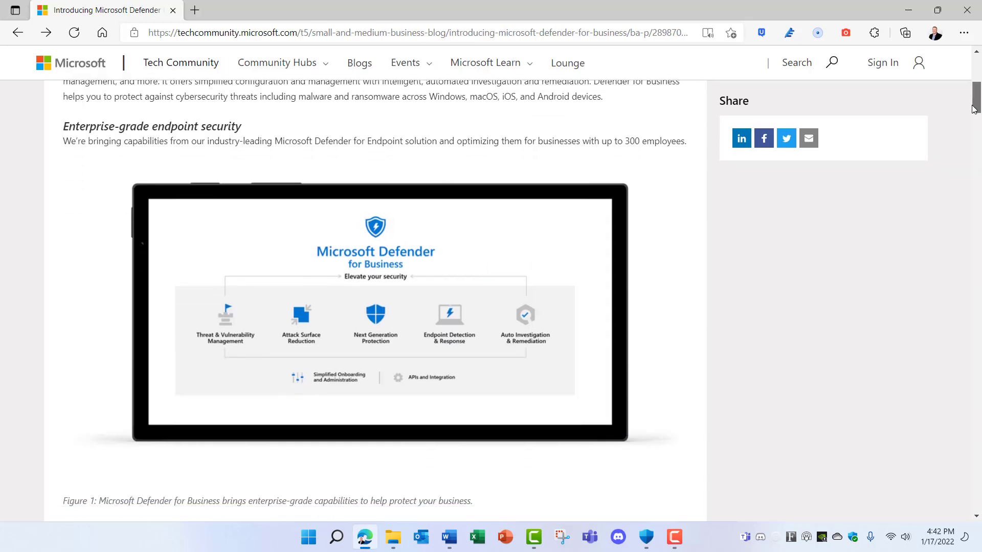
pyautogui.scroll(-3)
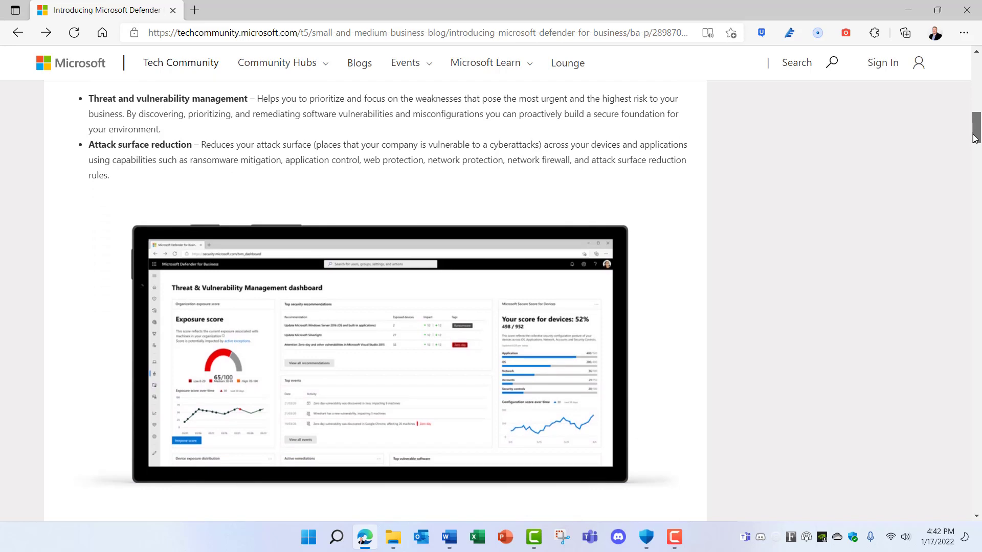